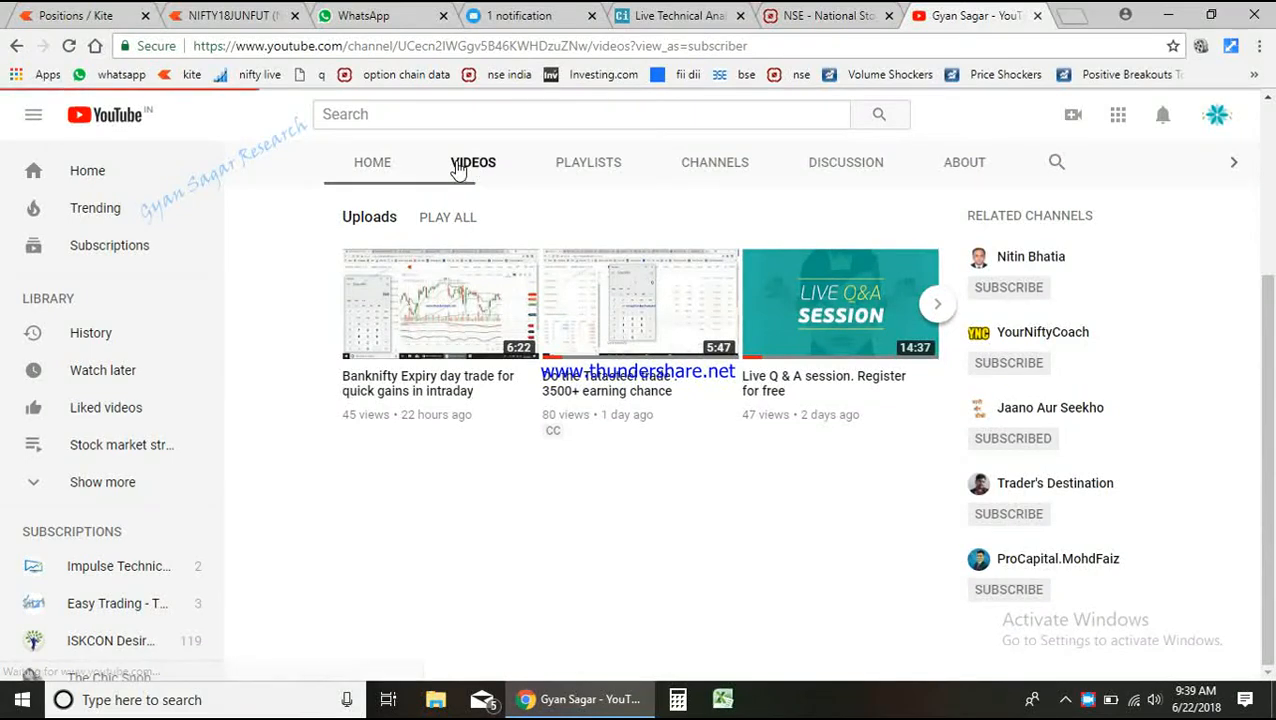
- Reach the Creator Studio dashboard and its Video Manager list of uploaded videos
{"action": "left_click", "coordinate": [1216, 114]}
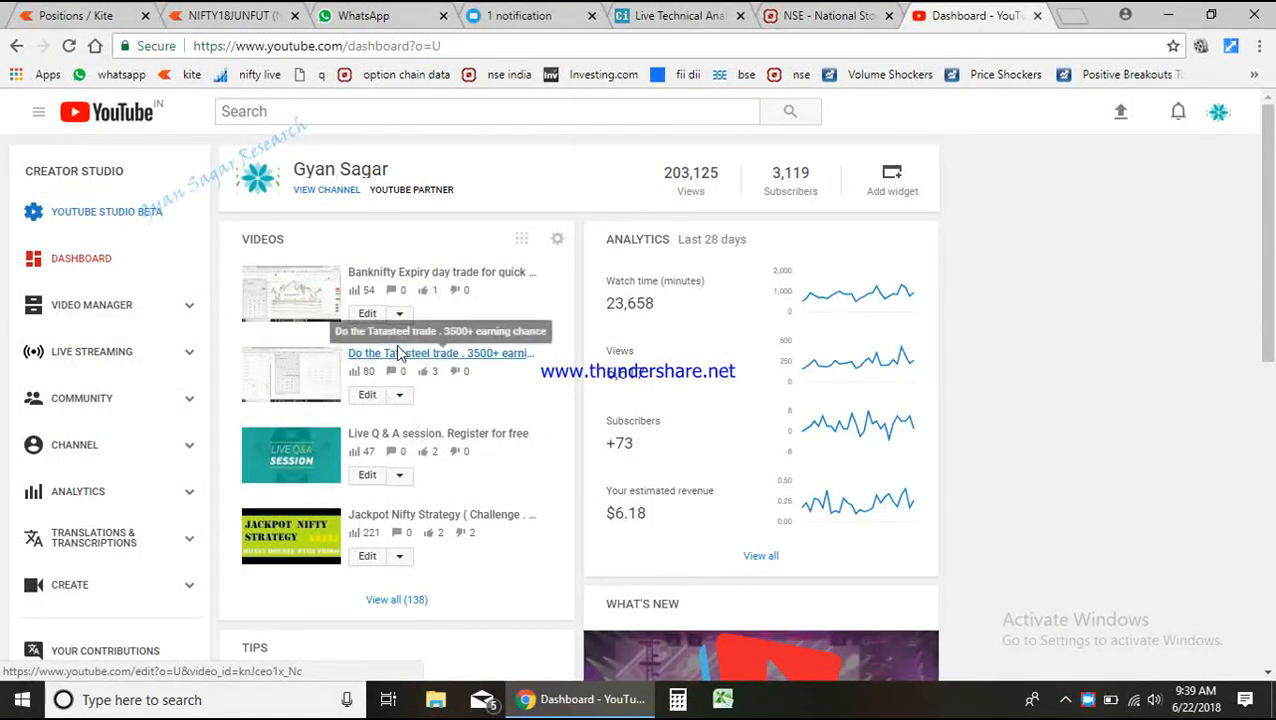
{"action": "mouse_move", "coordinate": [464, 394]}
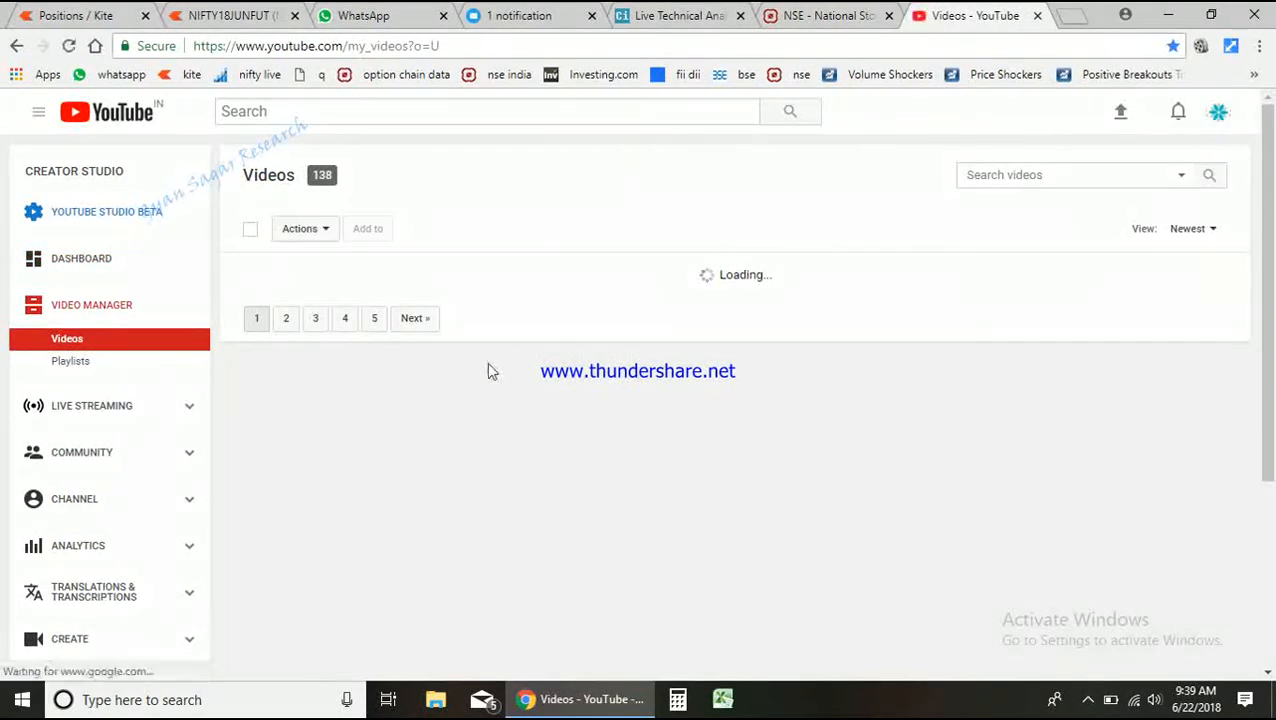
{"action": "left_click", "coordinate": [76, 16]}
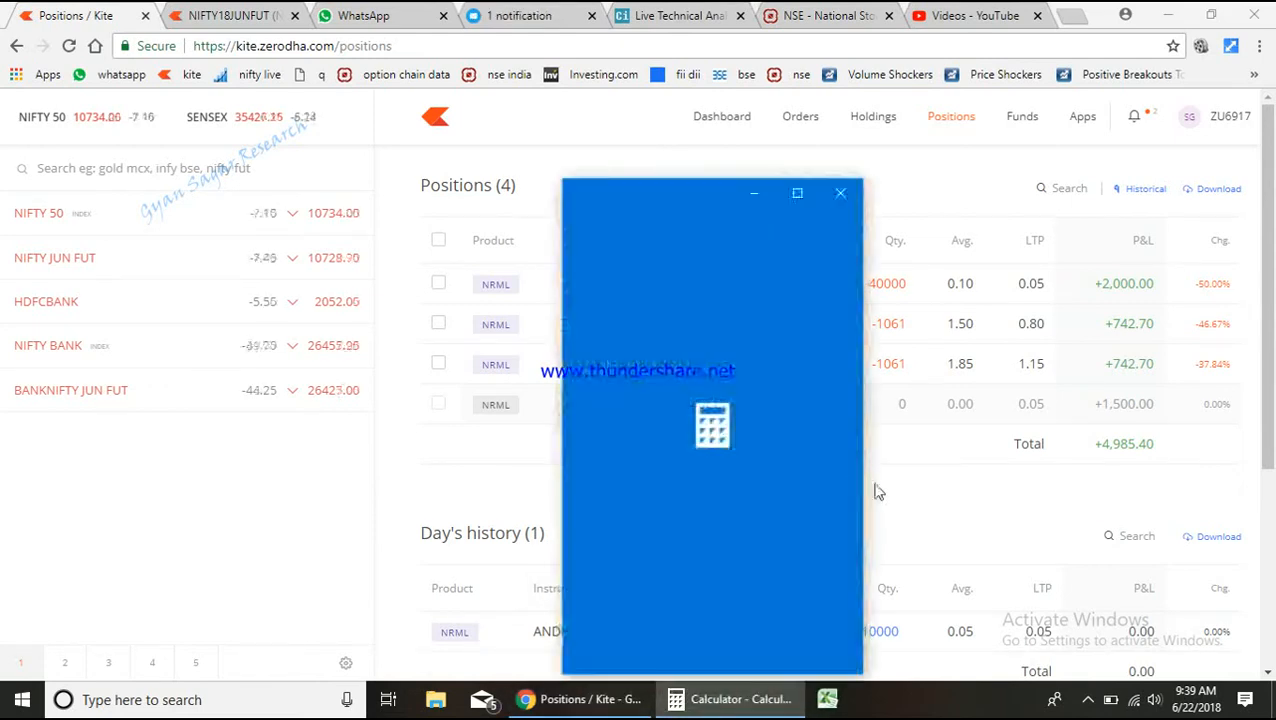
- Switch to watchlist 2 with Tata Steel and its June 600 CE / 520 PE options, calculator back in view
{"action": "left_click", "coordinate": [840, 192]}
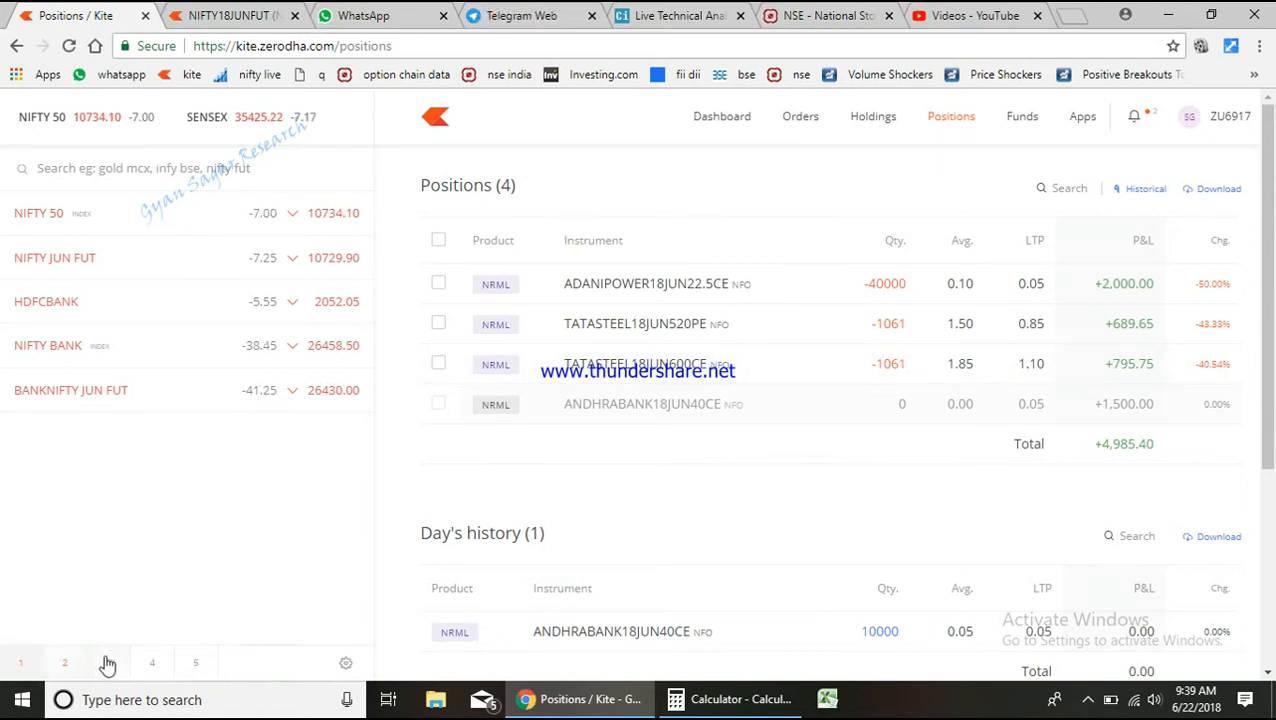
{"action": "left_click", "coordinate": [64, 662]}
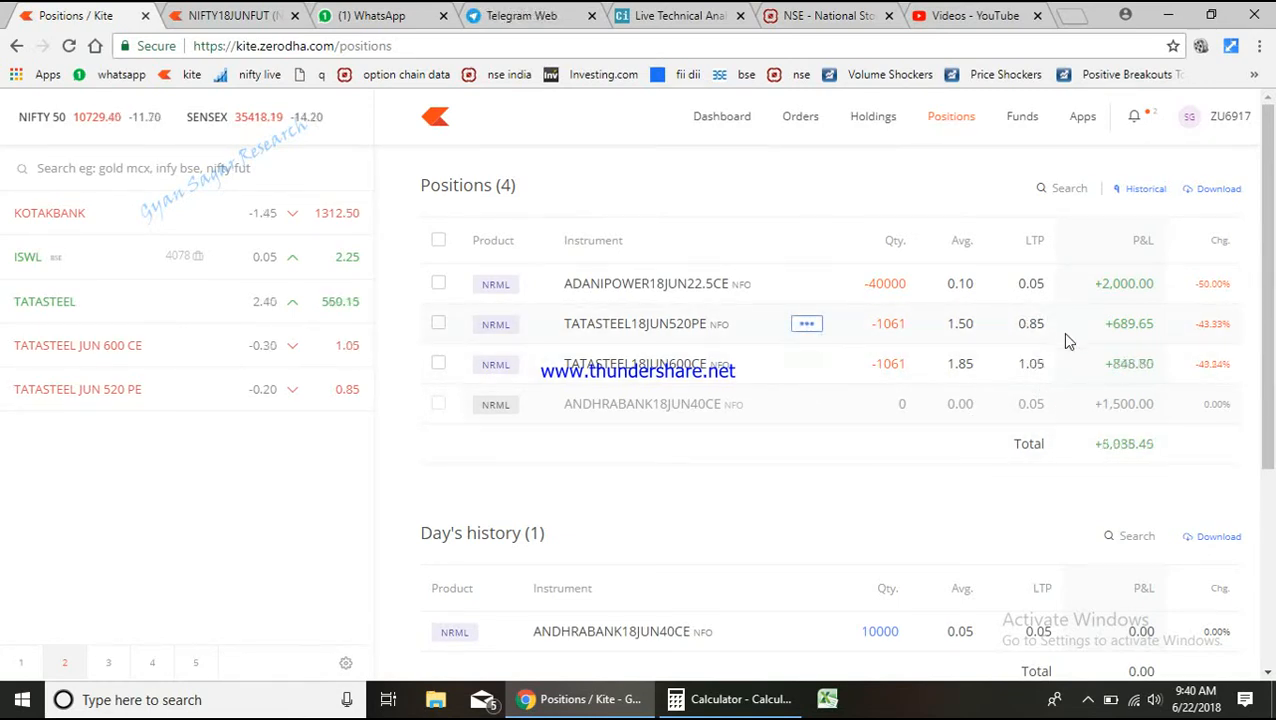
{"action": "left_click", "coordinate": [676, 700]}
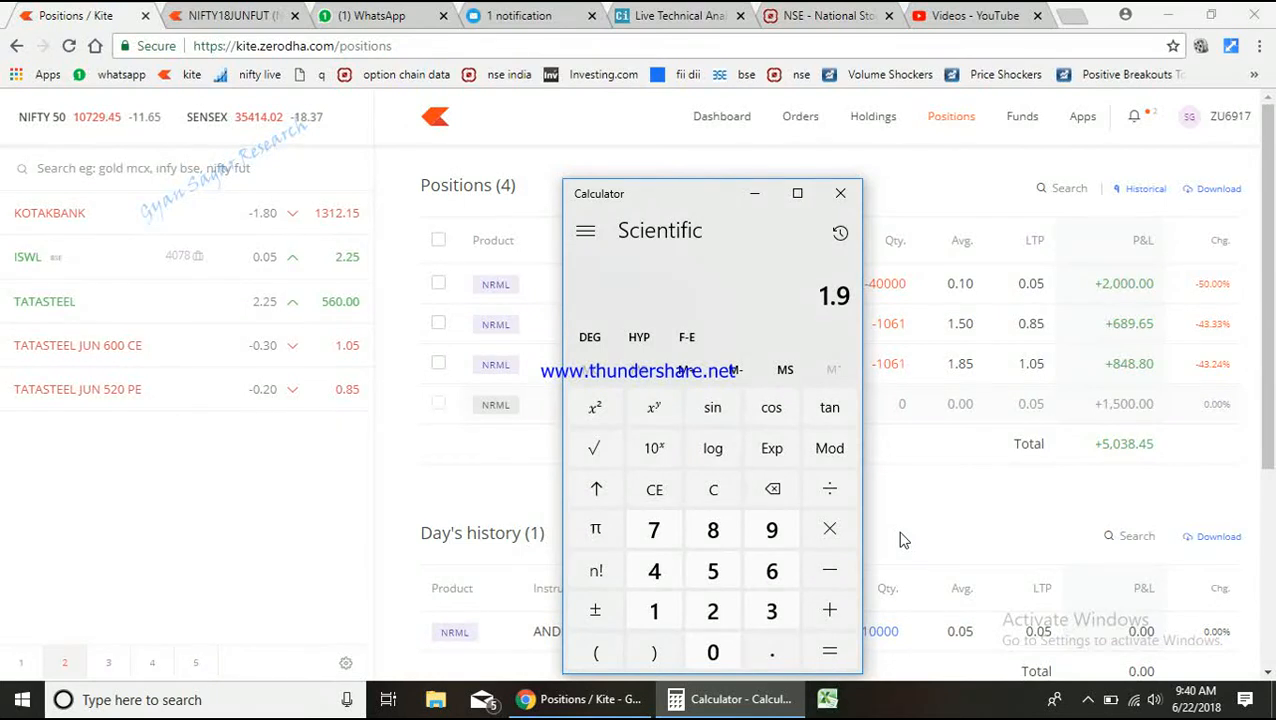
- Multiply the 1.9 premium for the put profit, then head to gyansagartraining.wordpress.com
{"action": "left_click", "coordinate": [828, 528]}
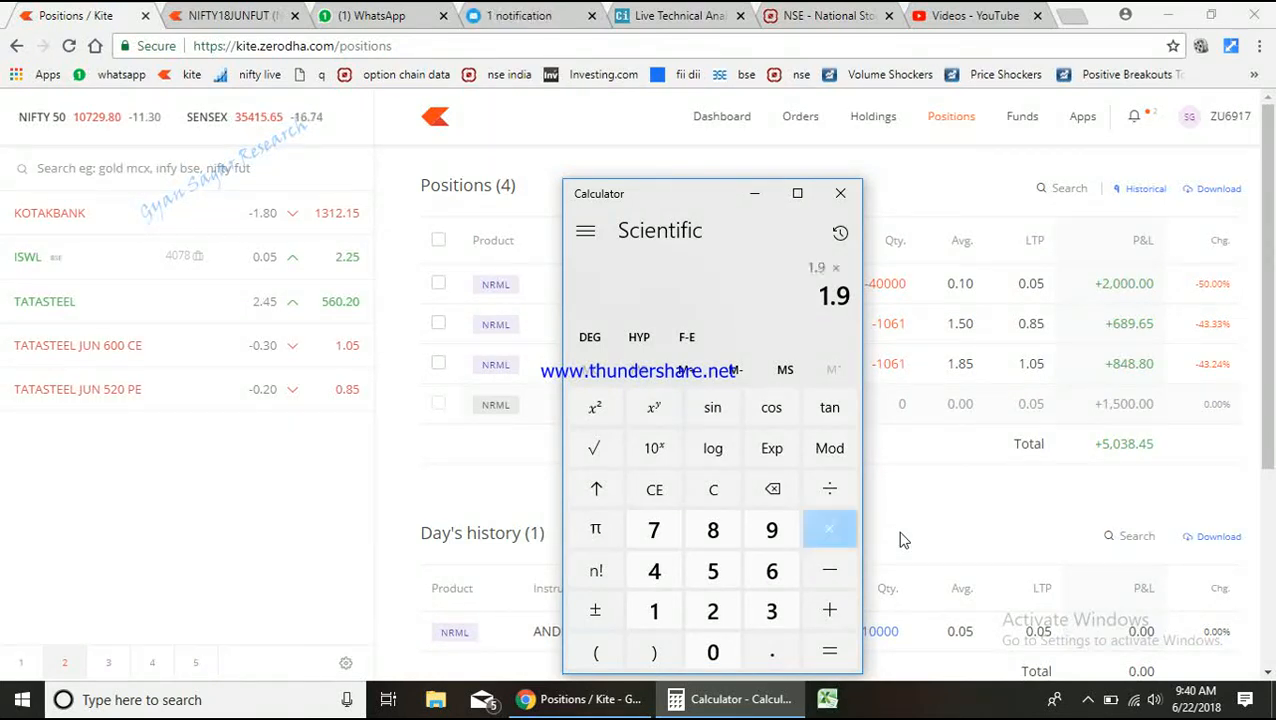
{"action": "left_click", "coordinate": [828, 528]}
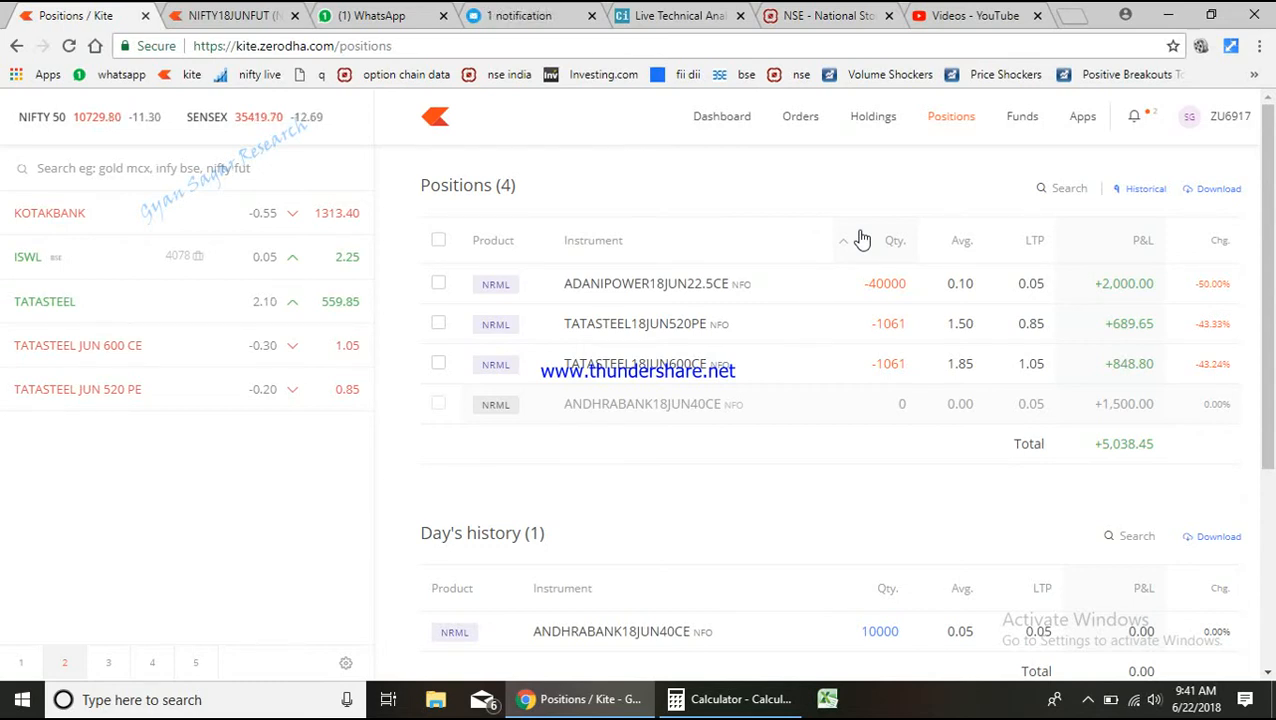
{"action": "type", "text": "gyansagartraining.wordpress.com"}
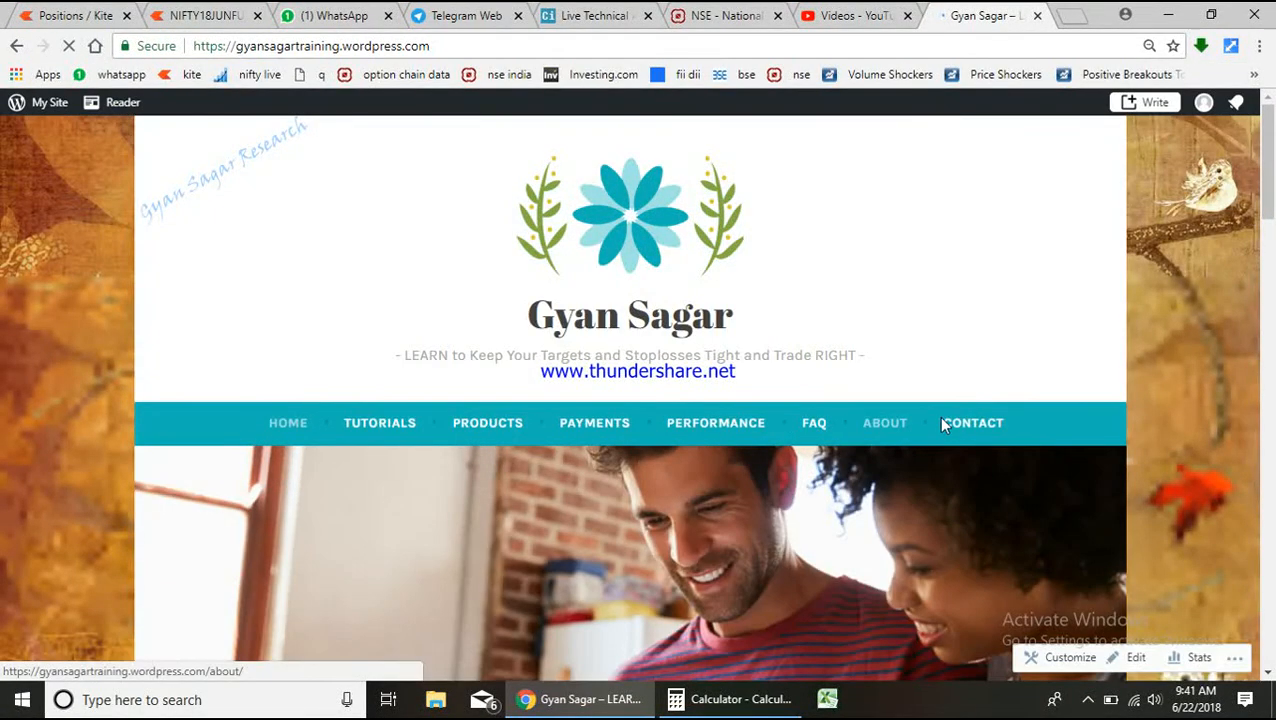
- Reach the Products page and scroll to the Advanced Nifty and Banknifty course list
{"action": "left_click", "coordinate": [972, 422]}
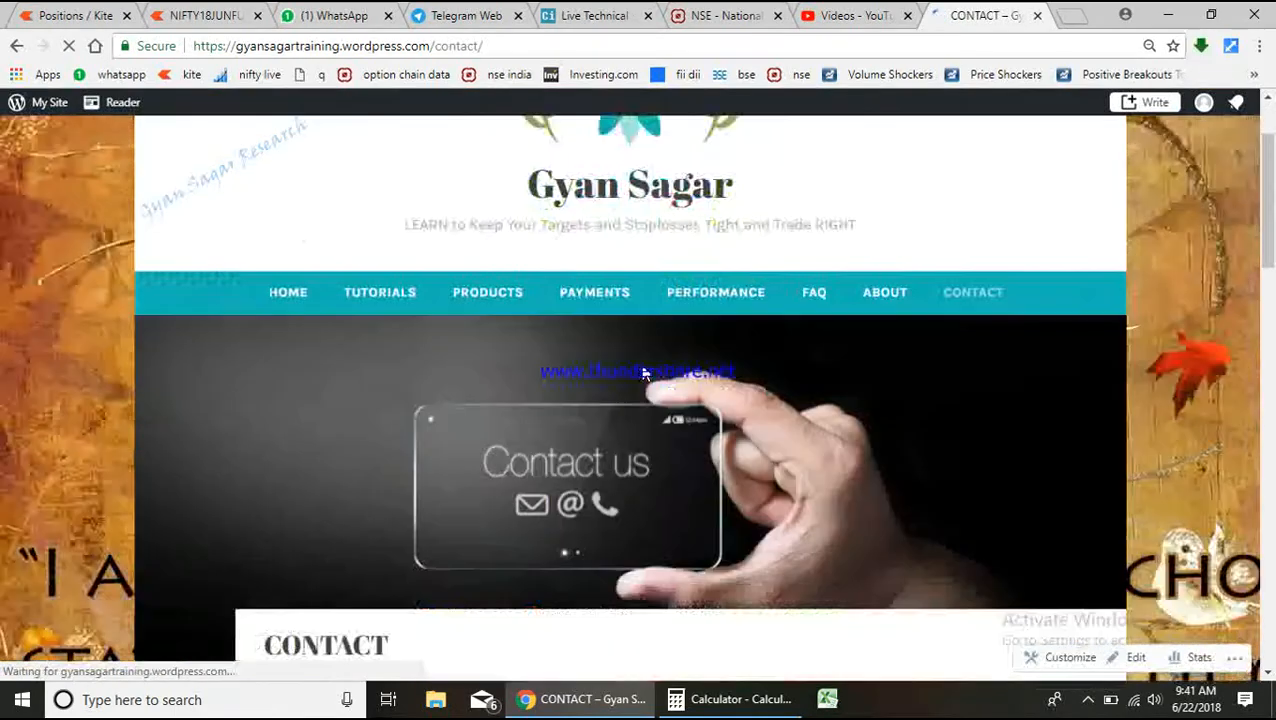
{"action": "scroll", "scroll_direction": "down", "scroll_amount": 3}
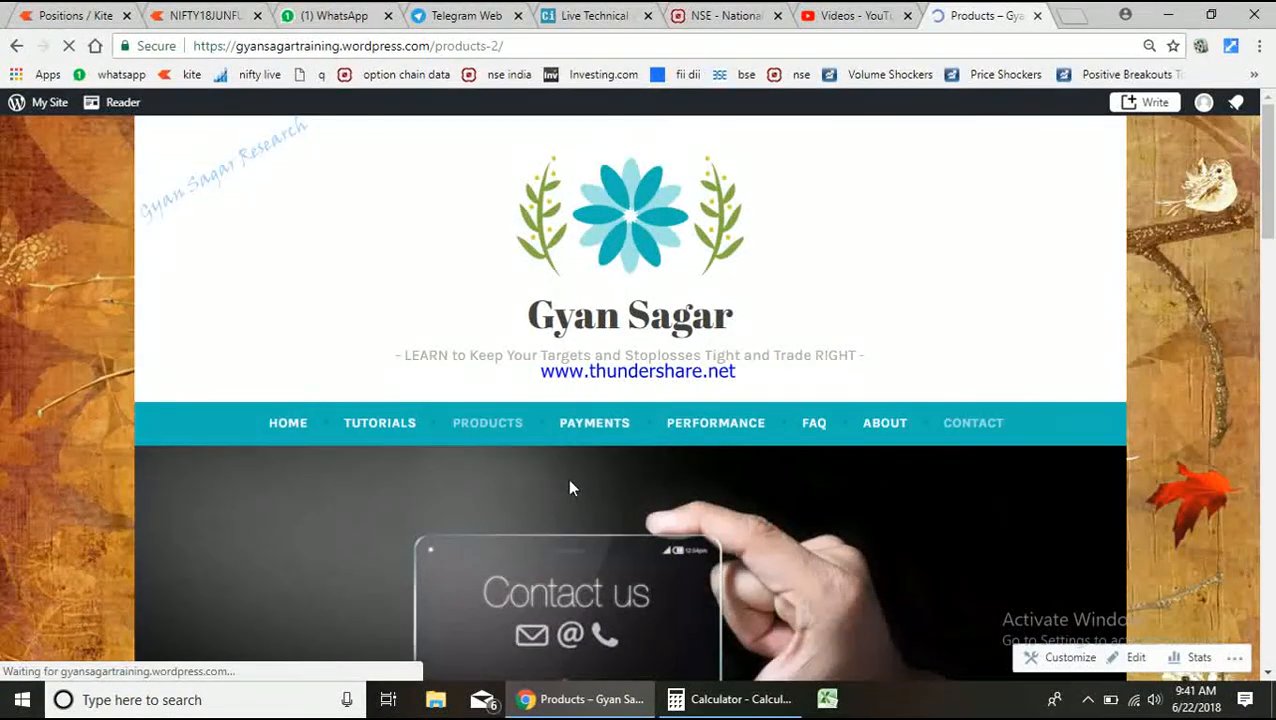
{"action": "scroll", "scroll_direction": "down", "scroll_amount": 3}
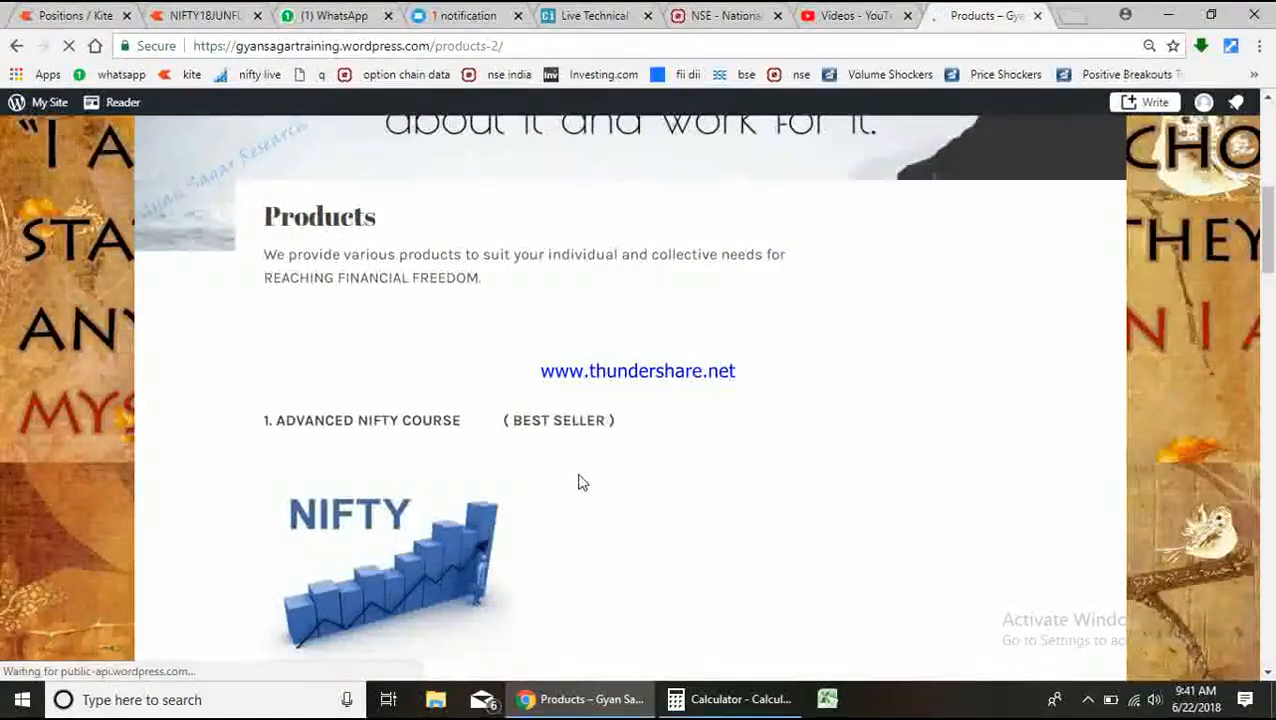
{"action": "scroll", "scroll_direction": "down", "scroll_amount": 3}
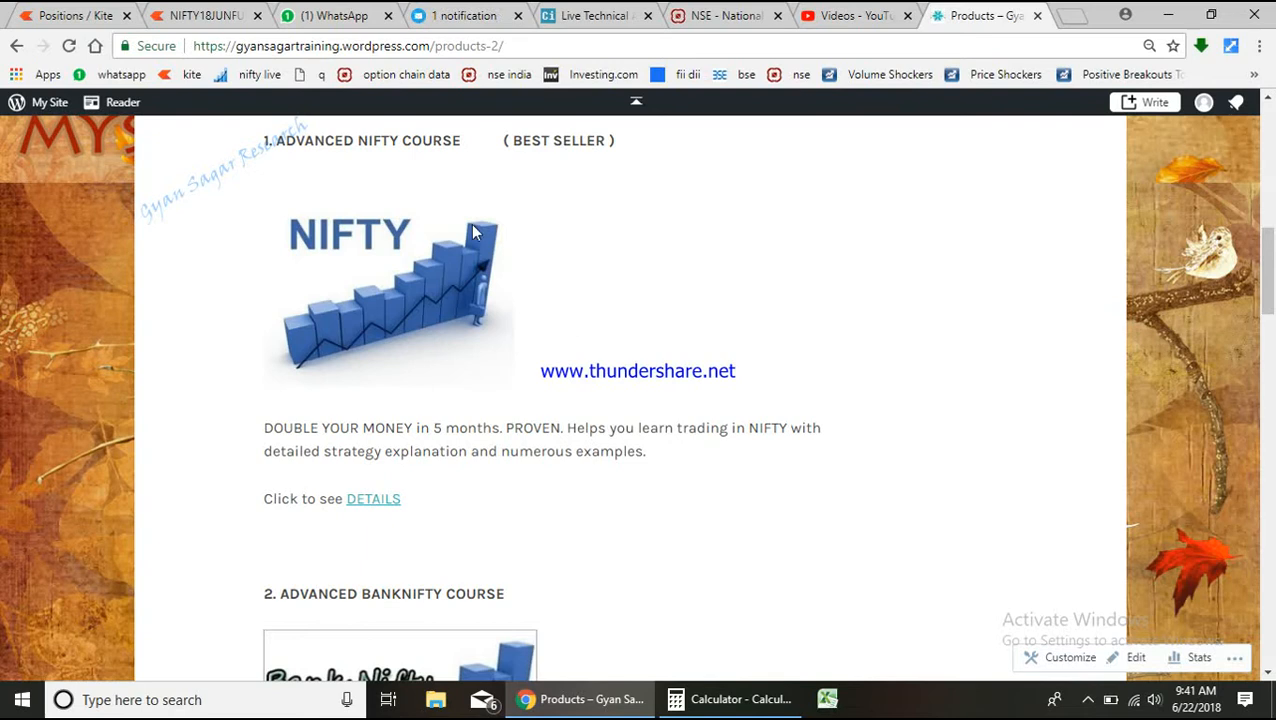
{"action": "mouse_move", "coordinate": [588, 292]}
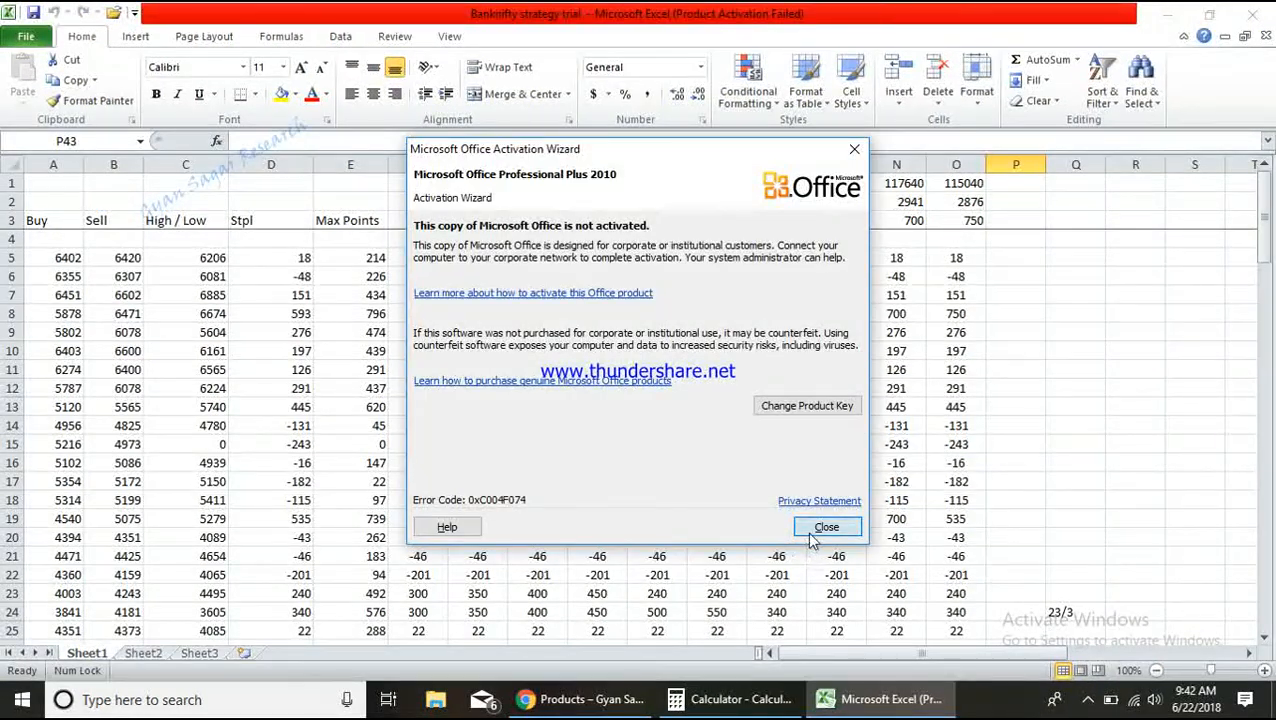
- Close the Office Activation Wizard and select a cell in the Banknifty strategy trial sheet
{"action": "left_click", "coordinate": [826, 528]}
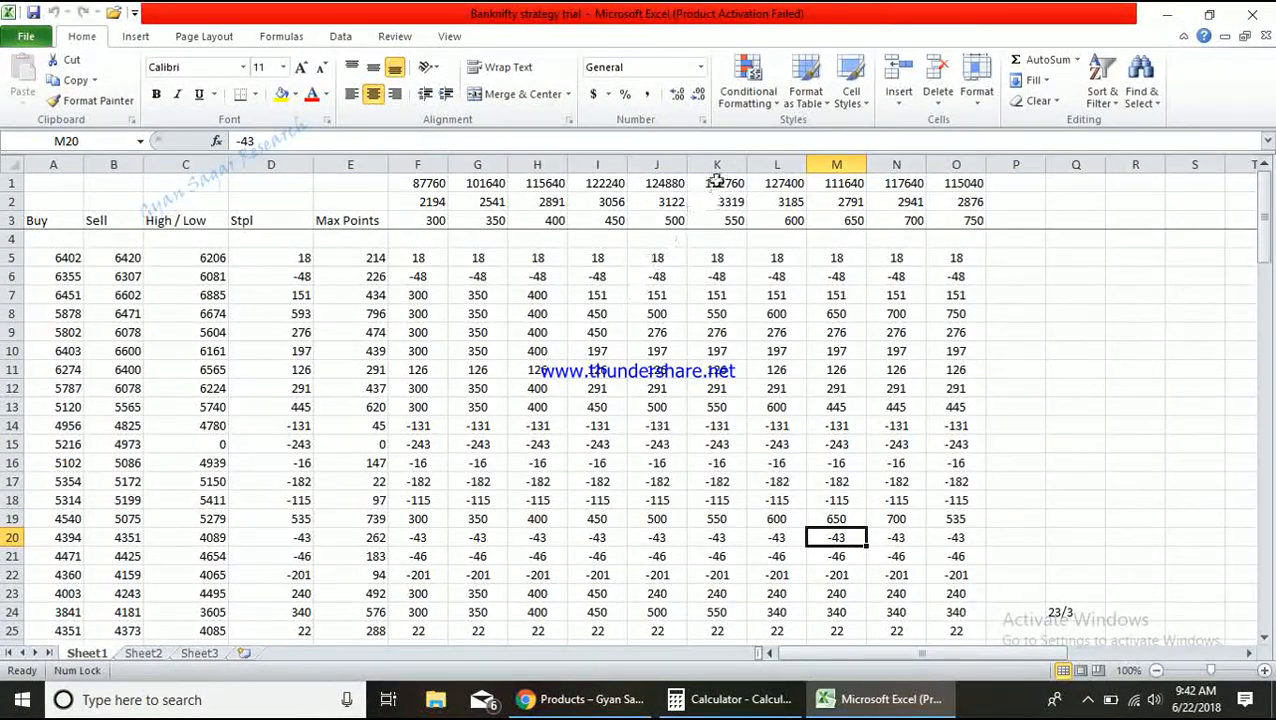
{"action": "left_click", "coordinate": [716, 182]}
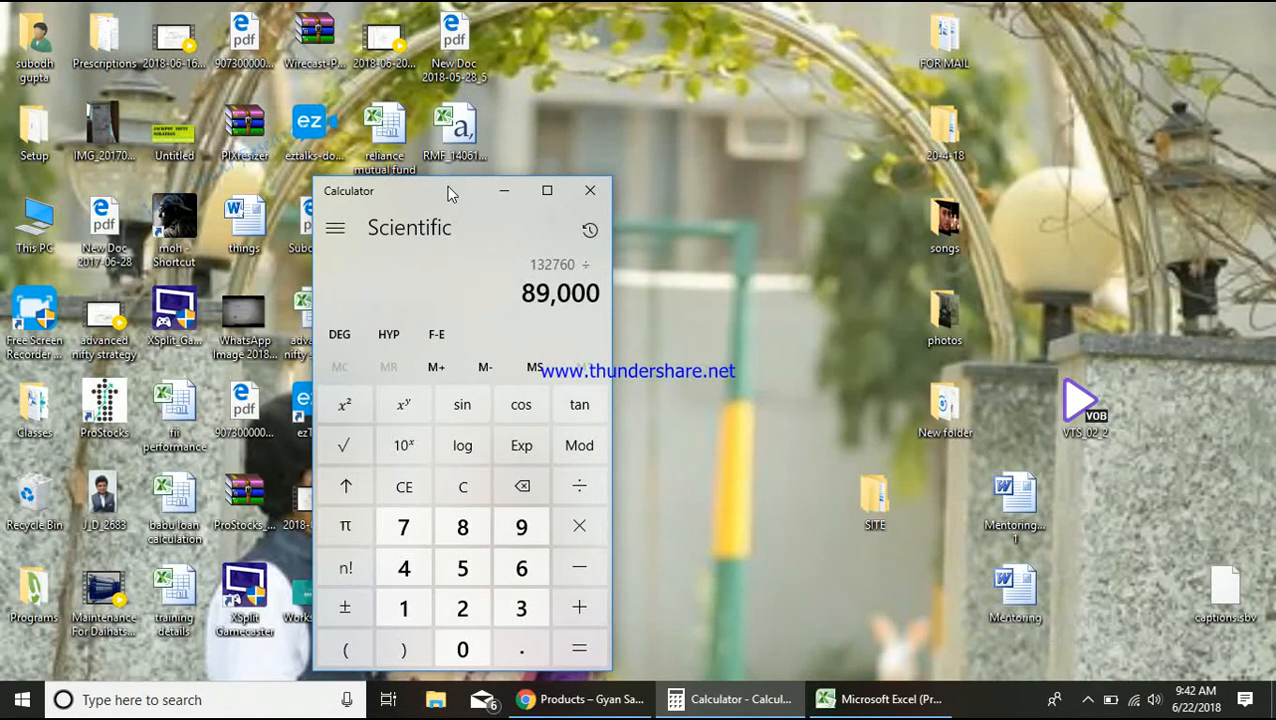
- Compute 132760 ÷ 89,000, giving a ratio of about 1.49
{"action": "left_click", "coordinate": [580, 648]}
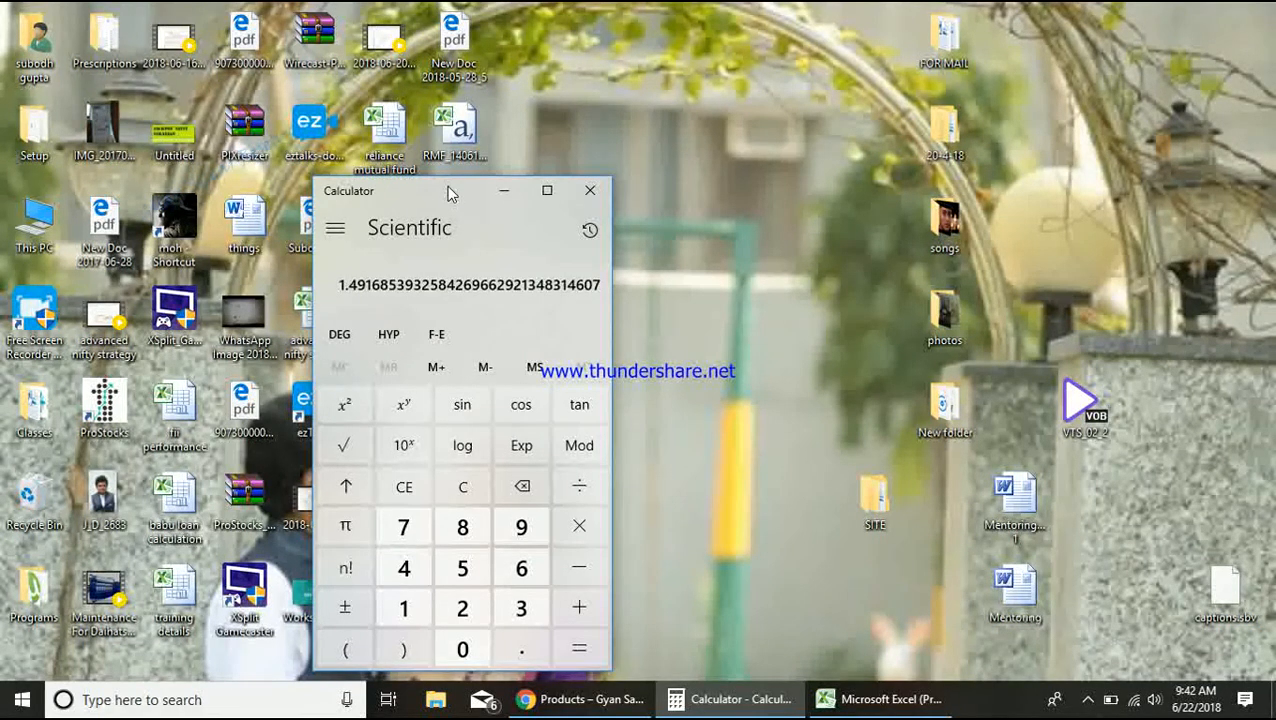
{"action": "left_click", "coordinate": [580, 648]}
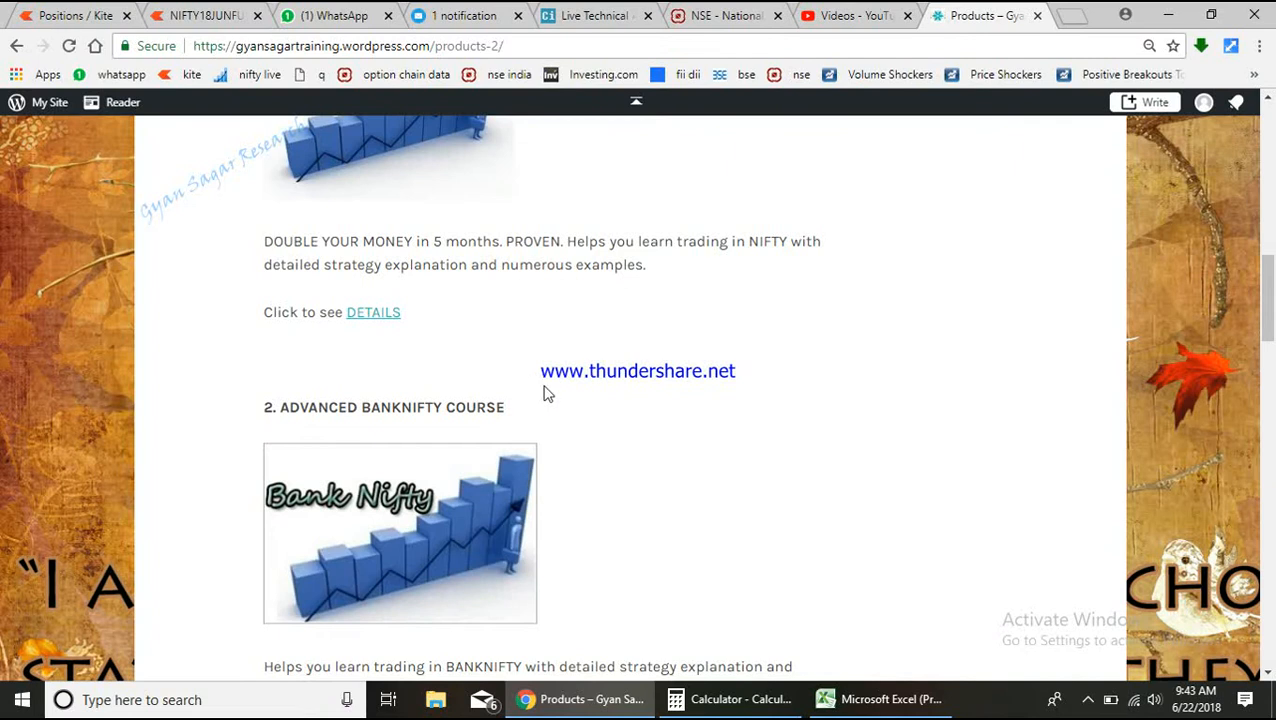
{"action": "mouse_move", "coordinate": [228, 444]}
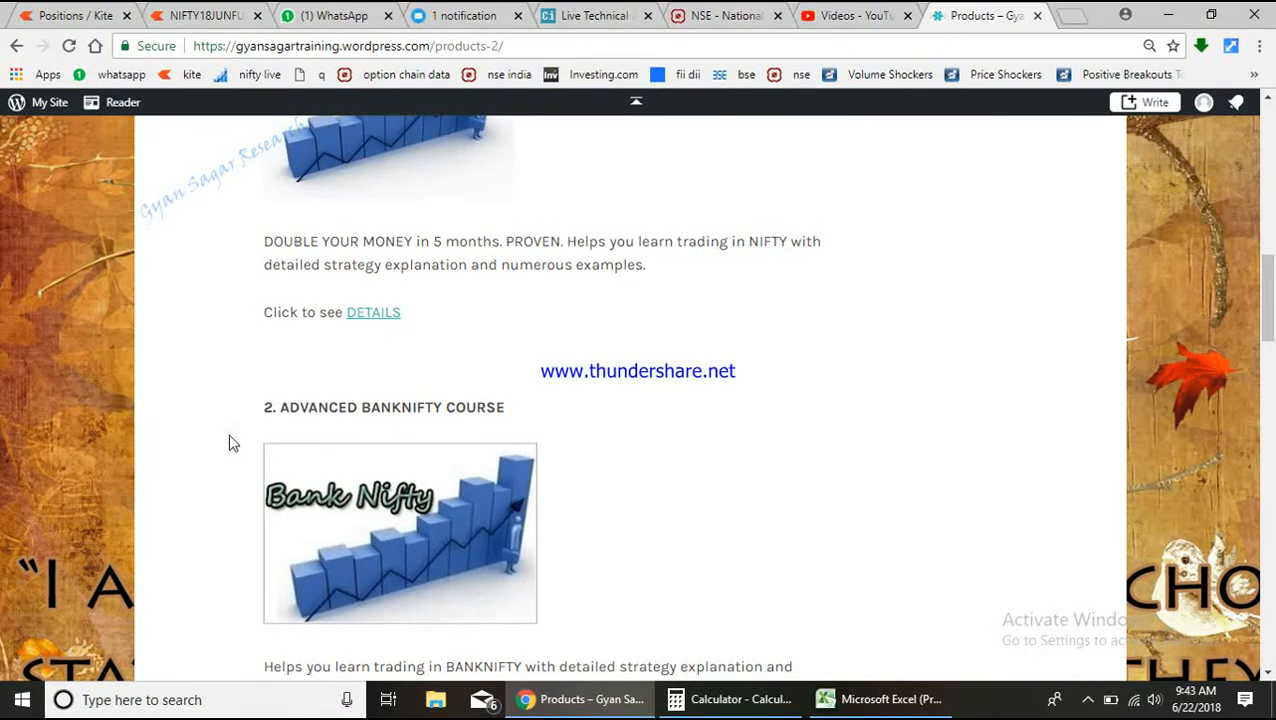
{"action": "left_click", "coordinate": [464, 16]}
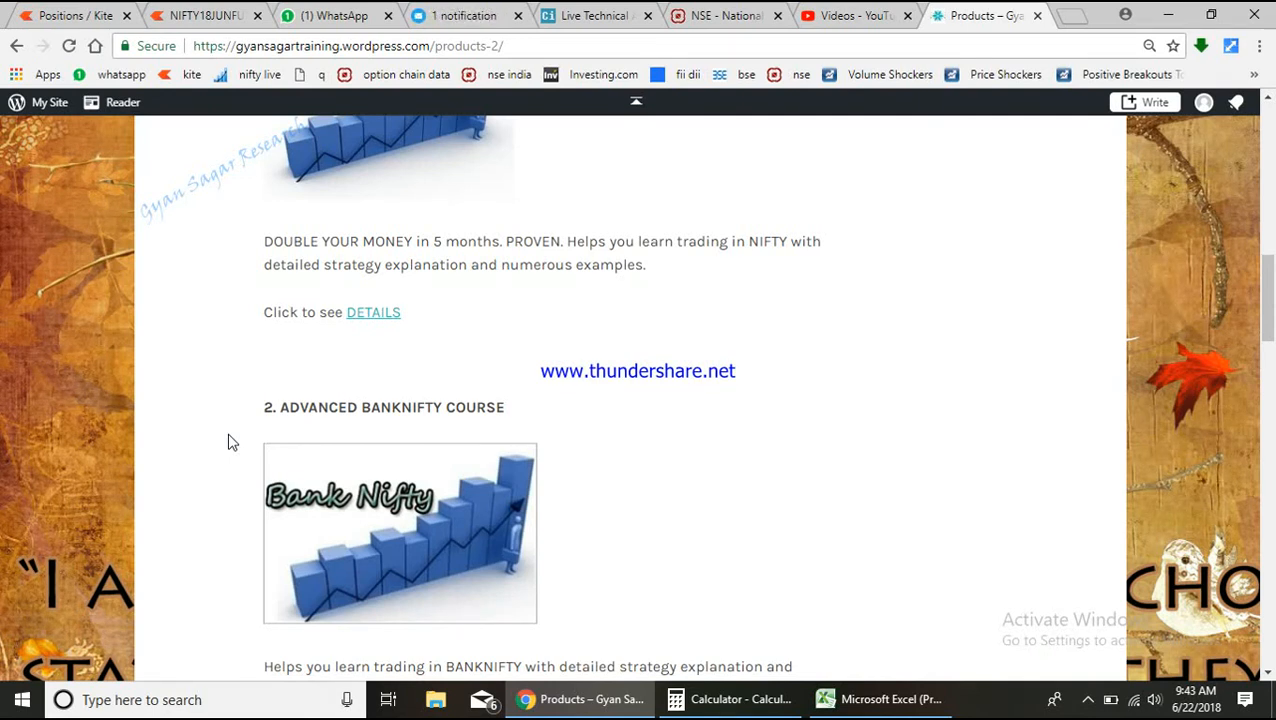
{"action": "mouse_move", "coordinate": [604, 364]}
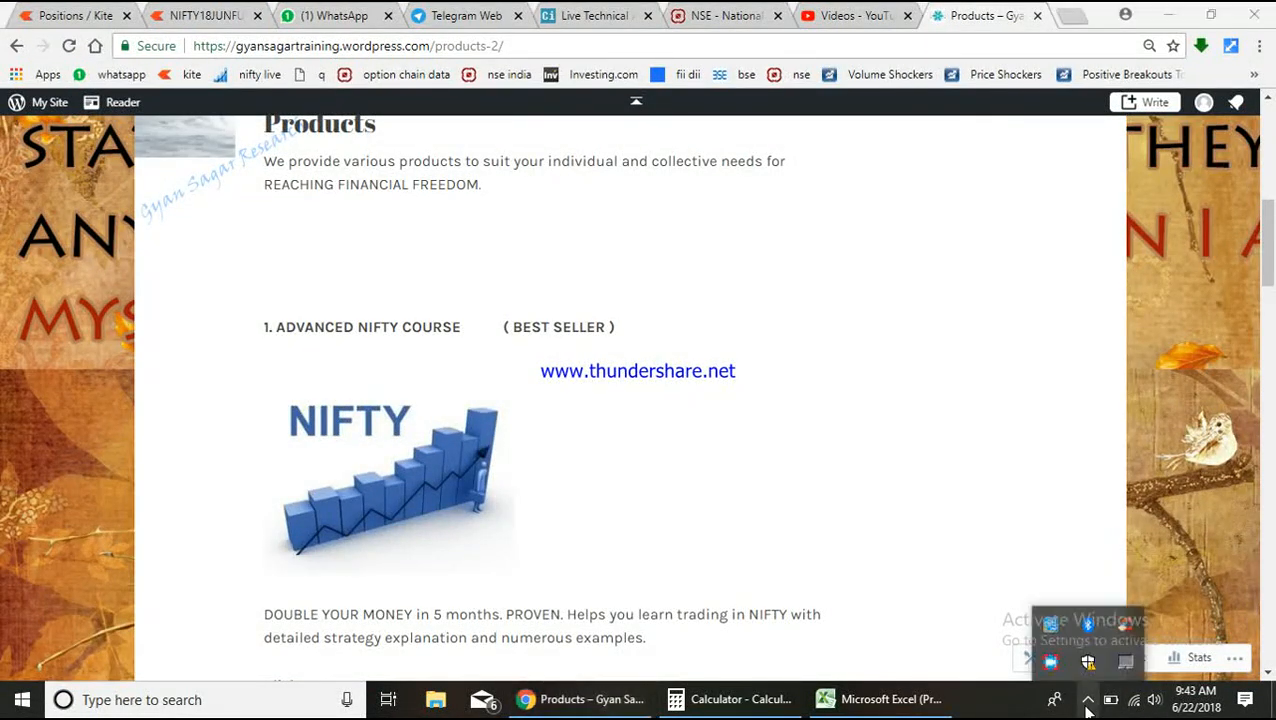
{"action": "left_click", "coordinate": [1048, 658]}
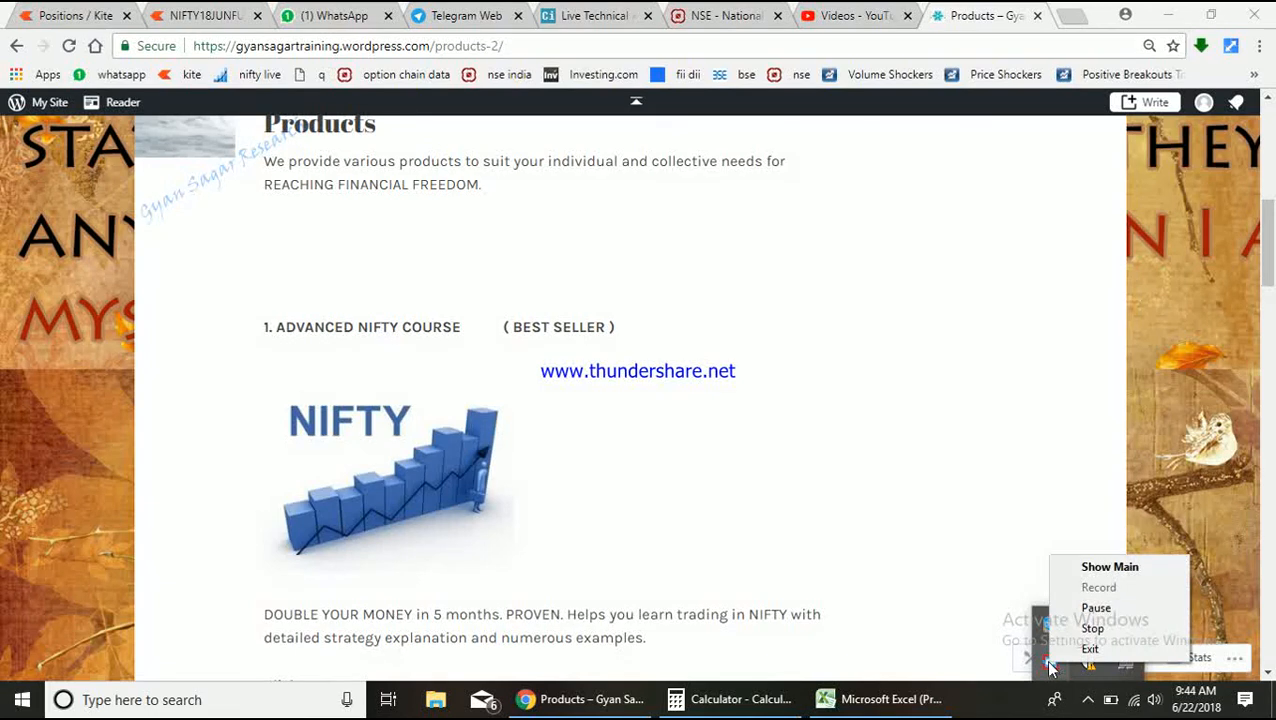
{"action": "mouse_move", "coordinate": [1092, 628]}
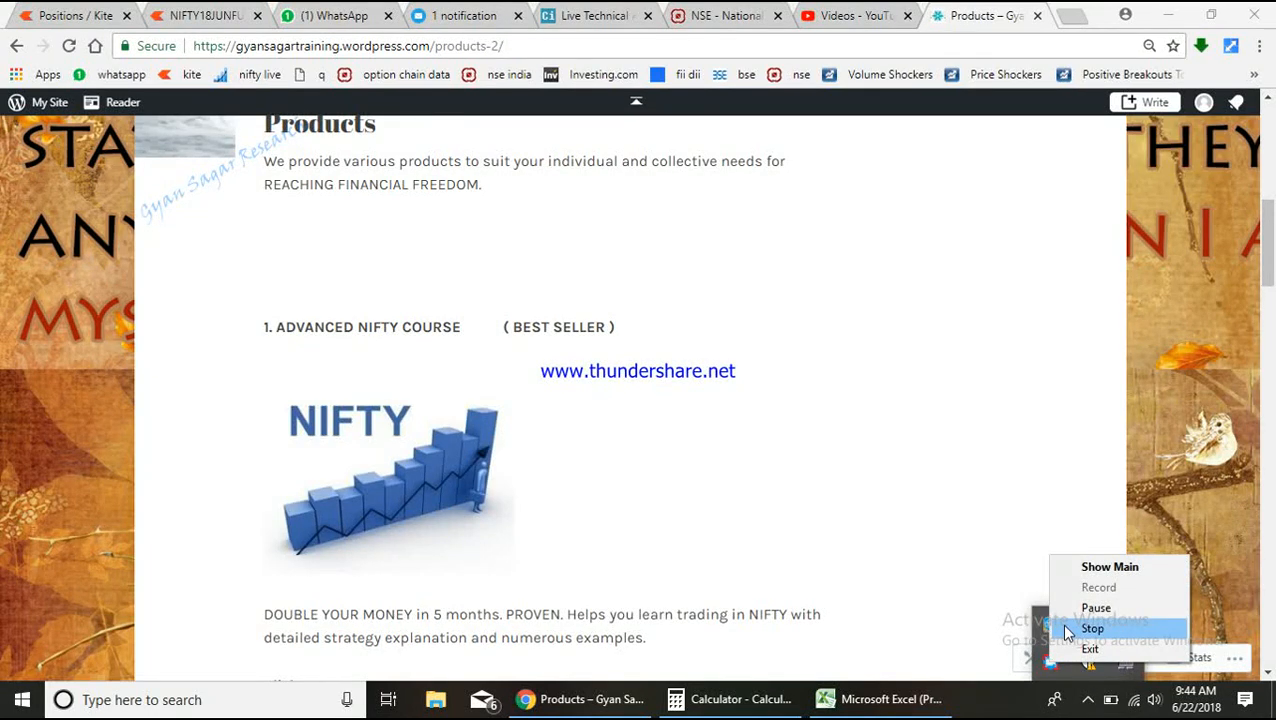